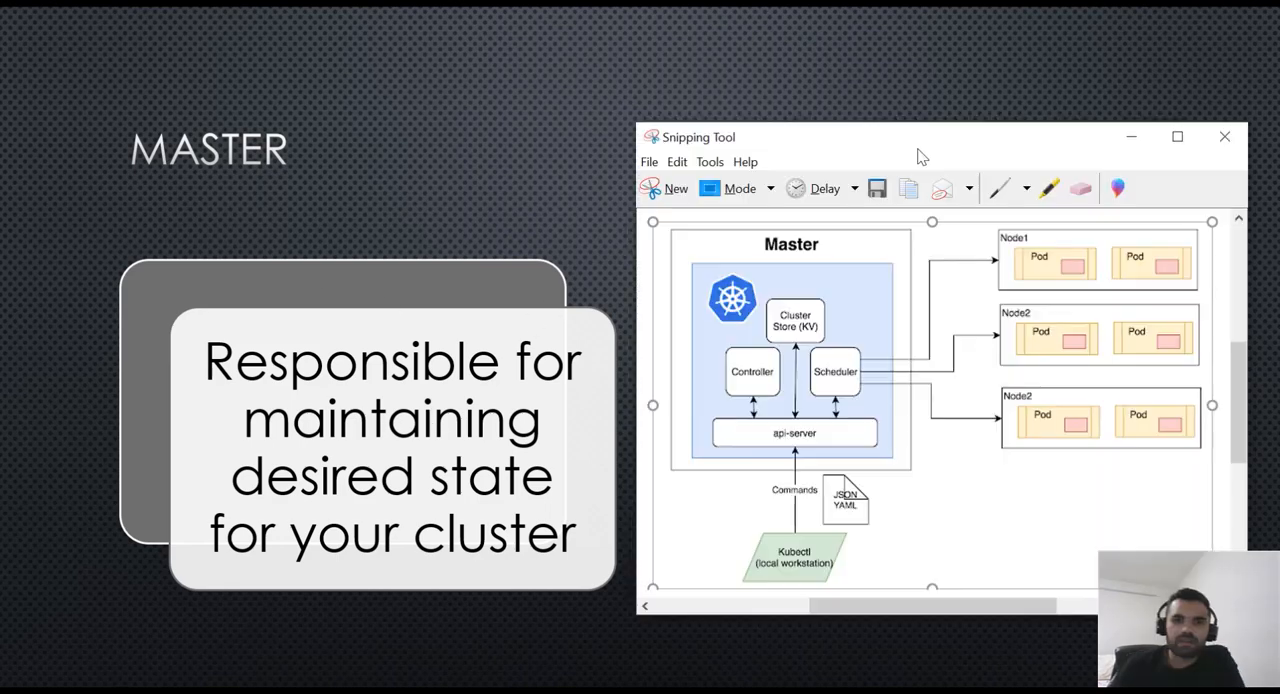
Move the diagram window higher over the slide and circle the Master label in red.
drag(920, 136, 930, 88)
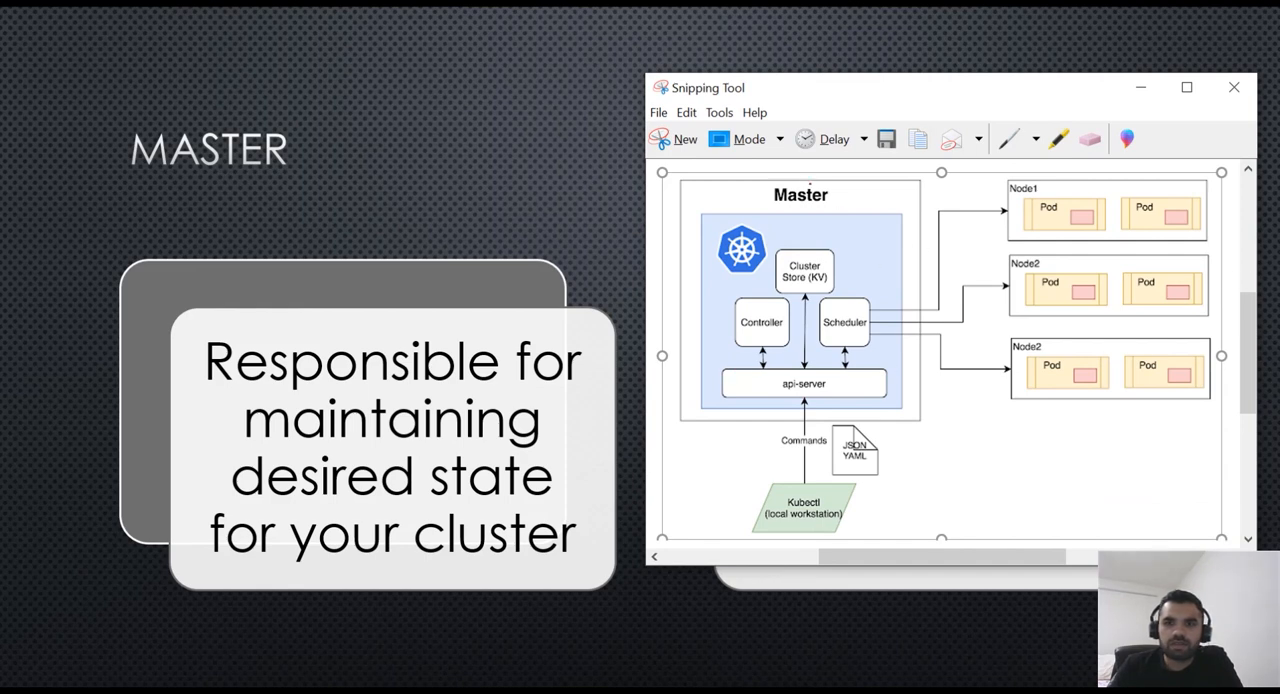
drag(720, 184, 856, 230)
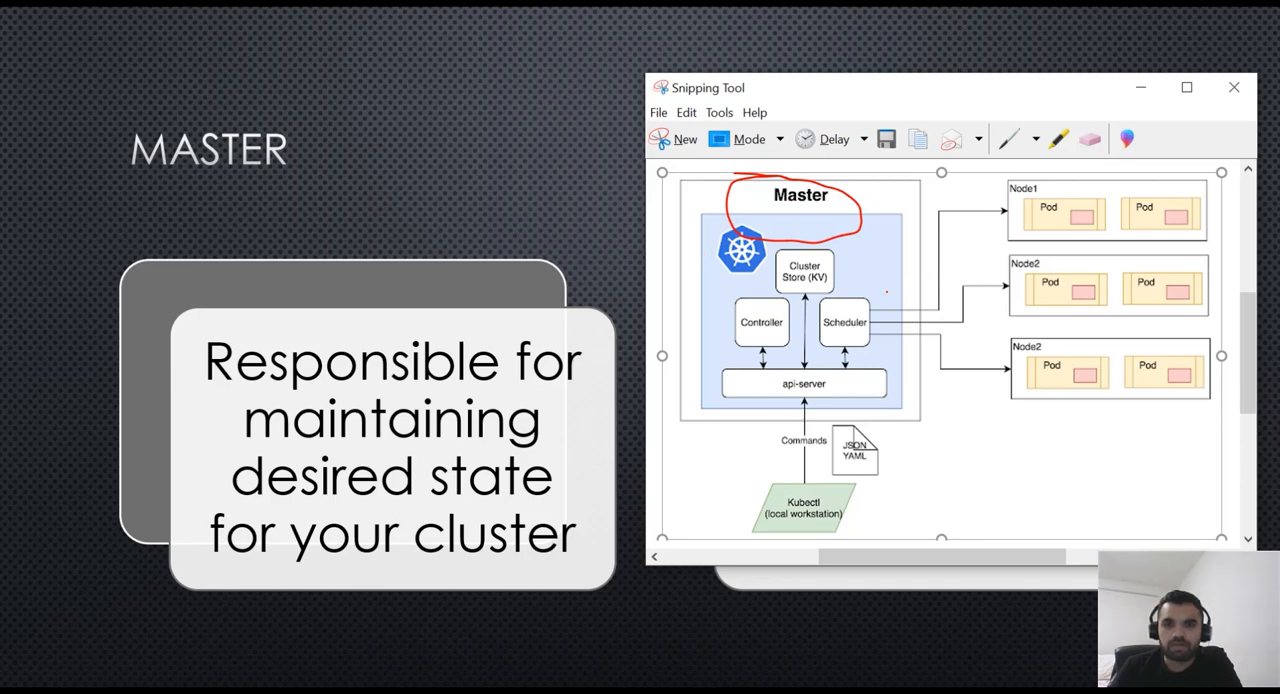
mouse_move(1248, 318)
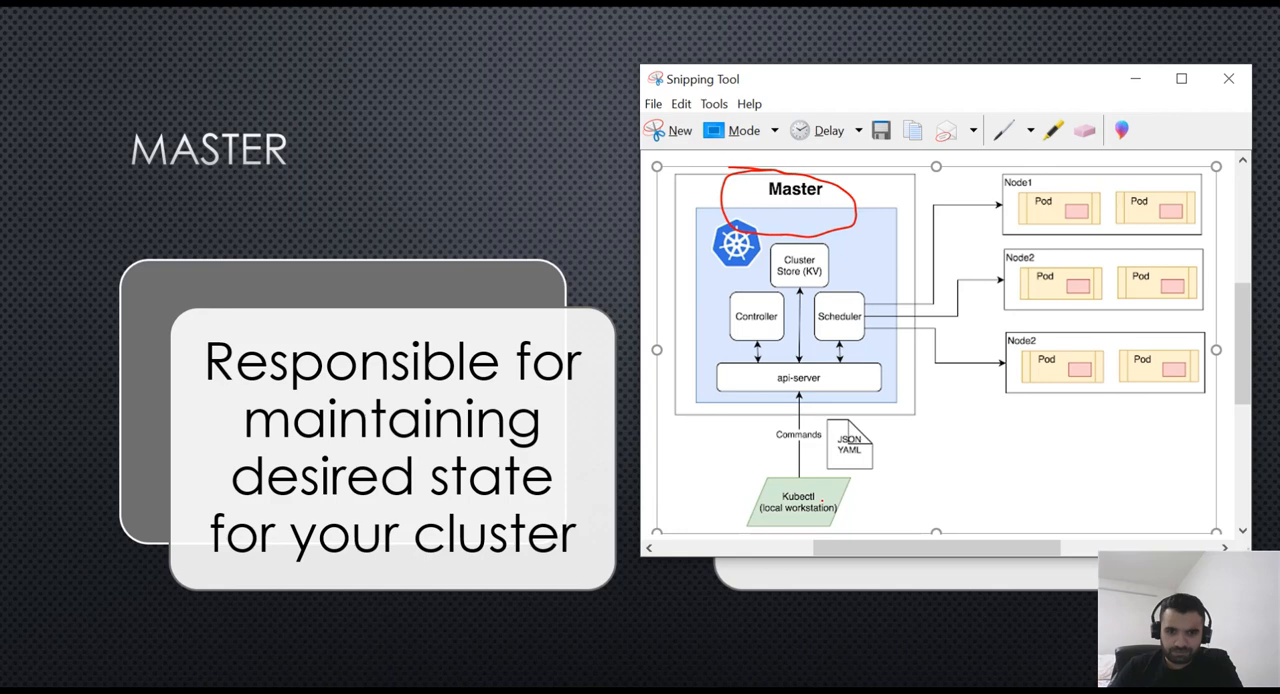
Circle the Kubectl (local workstation) box in red.
drag(744, 504, 850, 504)
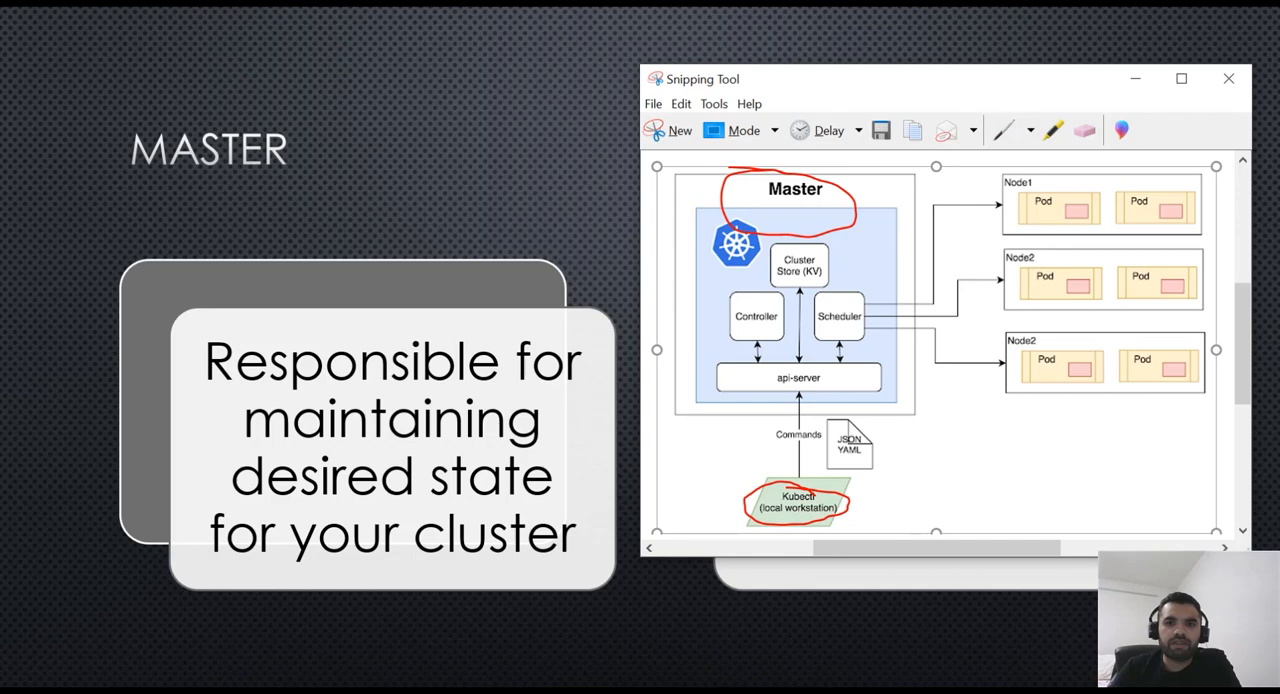
Advance the presentation to the Cluster Store slide behind the diagram.
key(right)
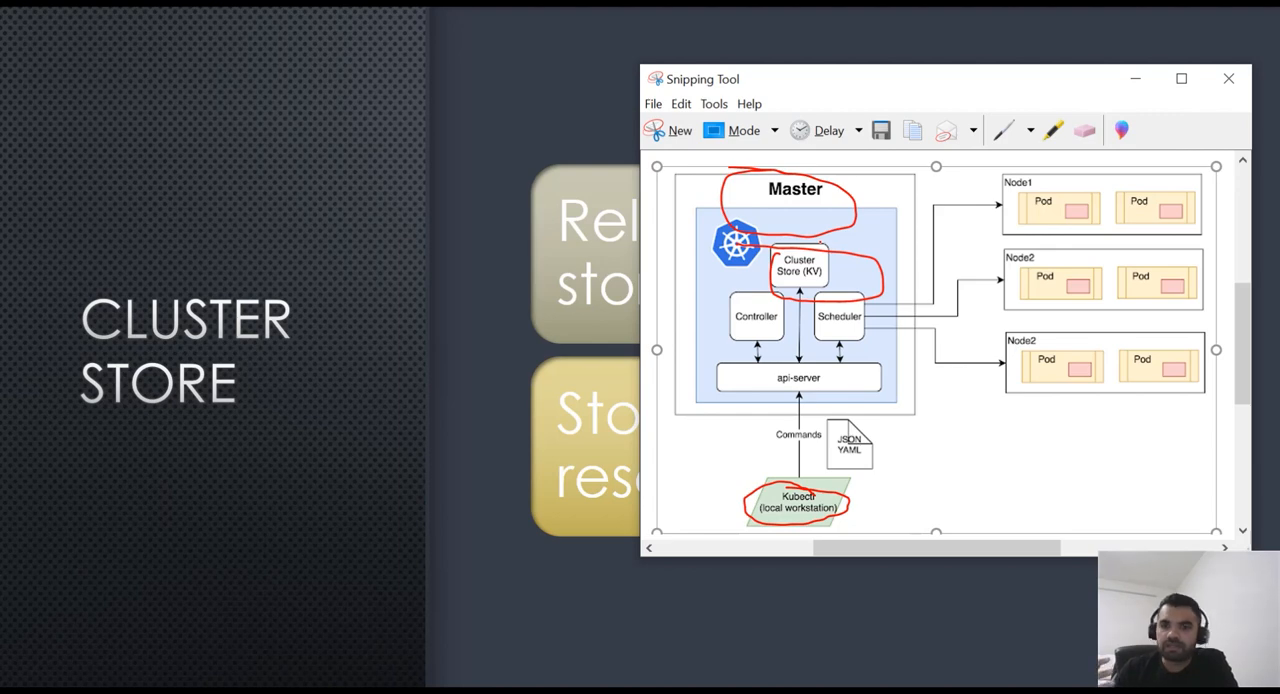
mouse_move(1016, 92)
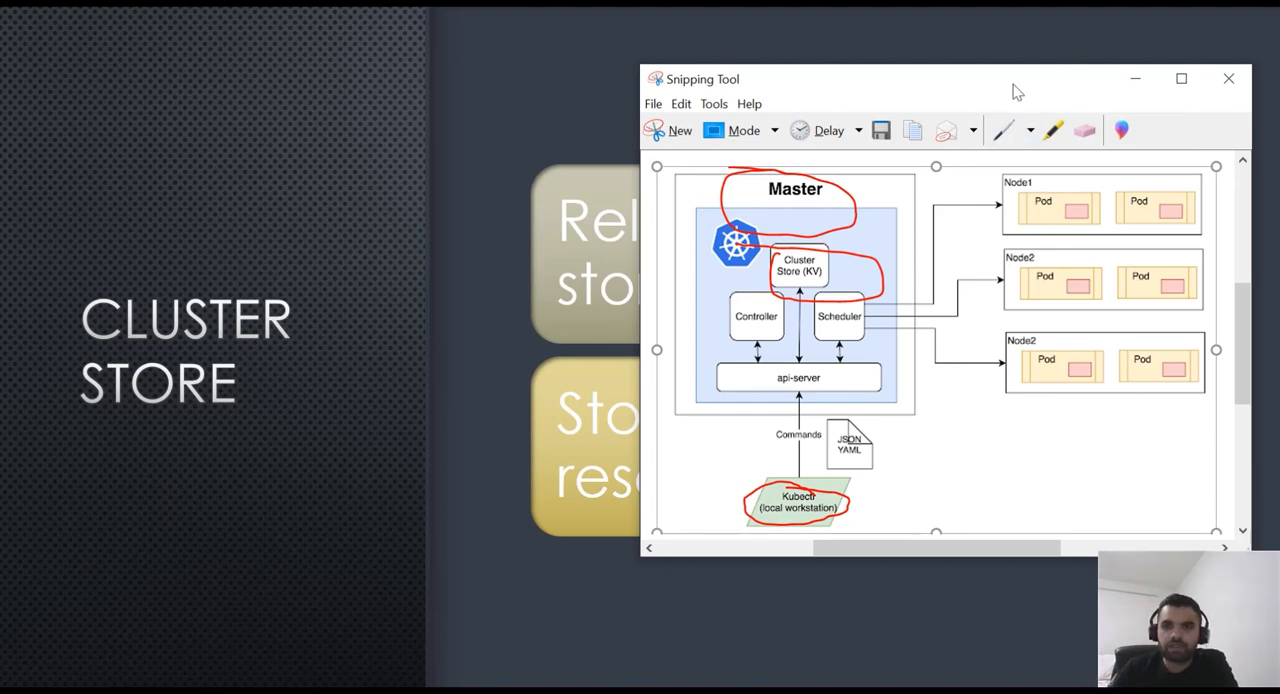
Reposition the annotated diagram window lower-left over the API Server slide.
drag(1016, 90, 240, 116)
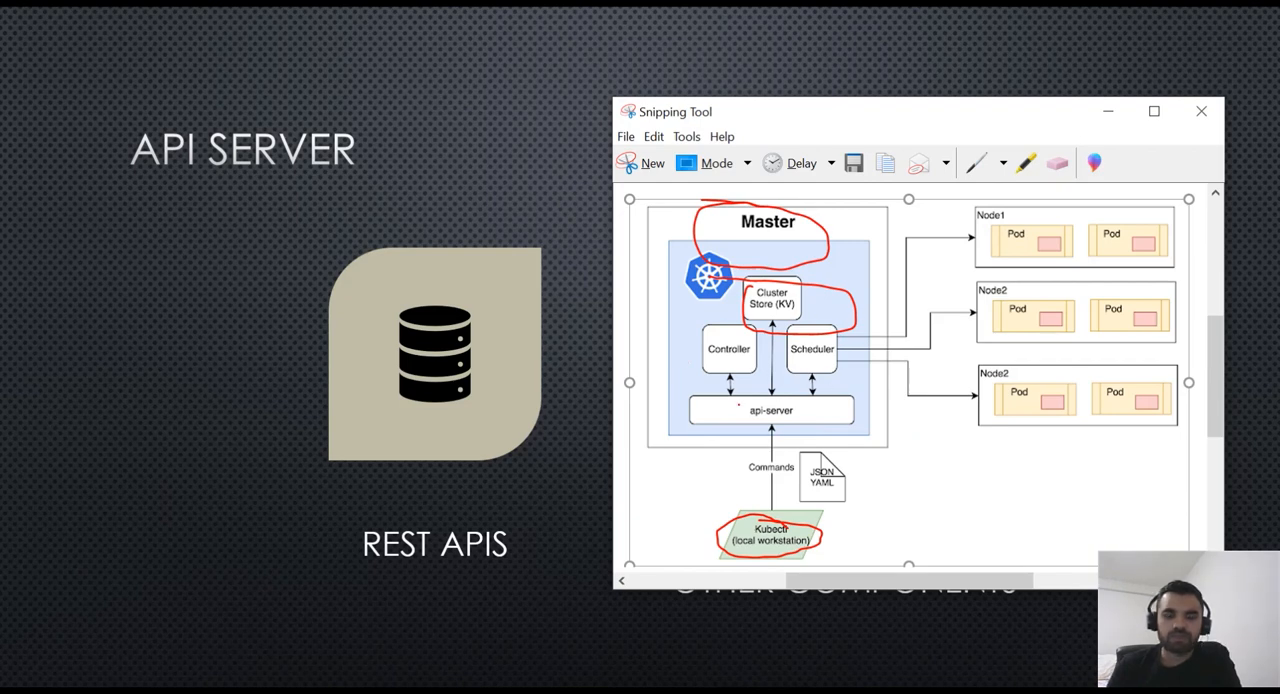
Circle the api-server box in red.
drag(728, 408, 816, 404)
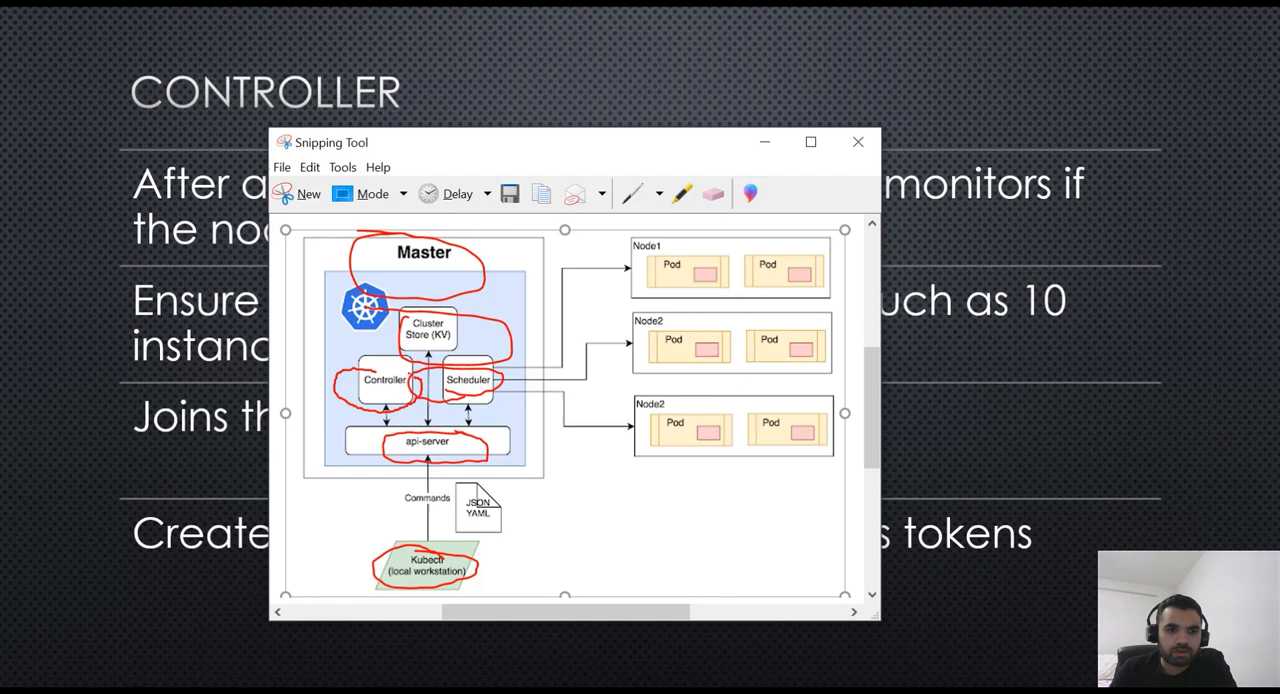
Erase the red circles around Master and Cluster Store (KV) with the Eraser.
click(712, 192)
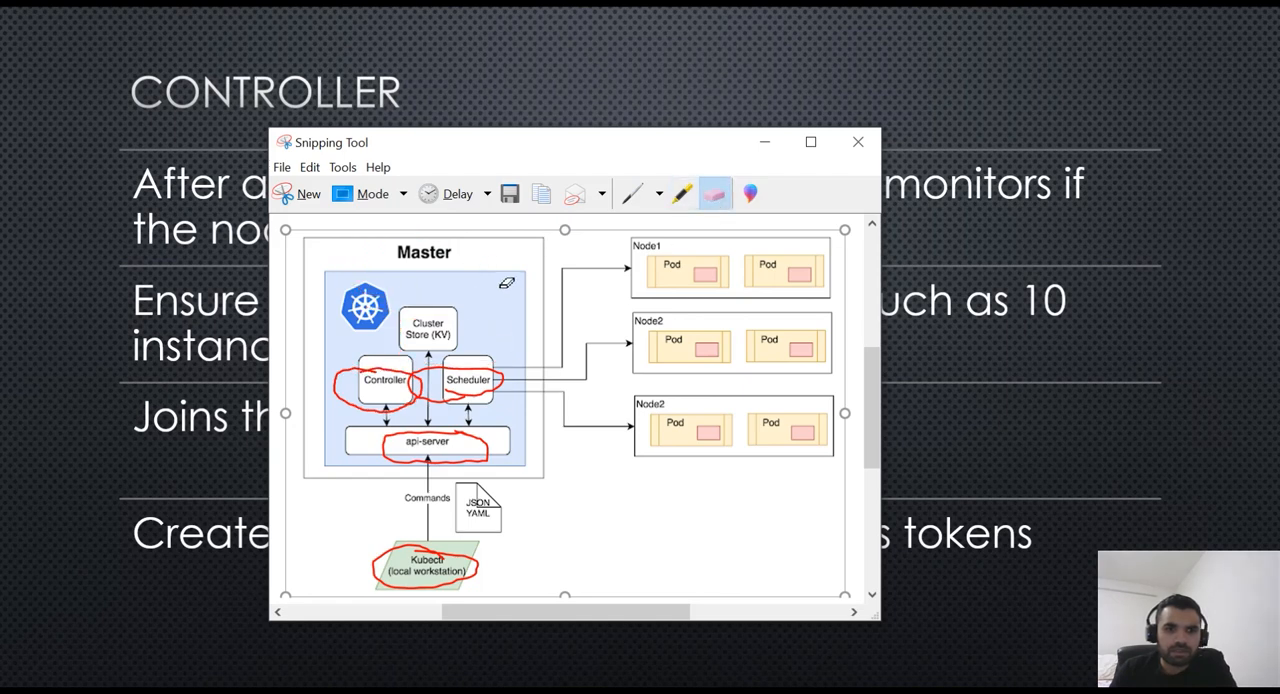
click(714, 192)
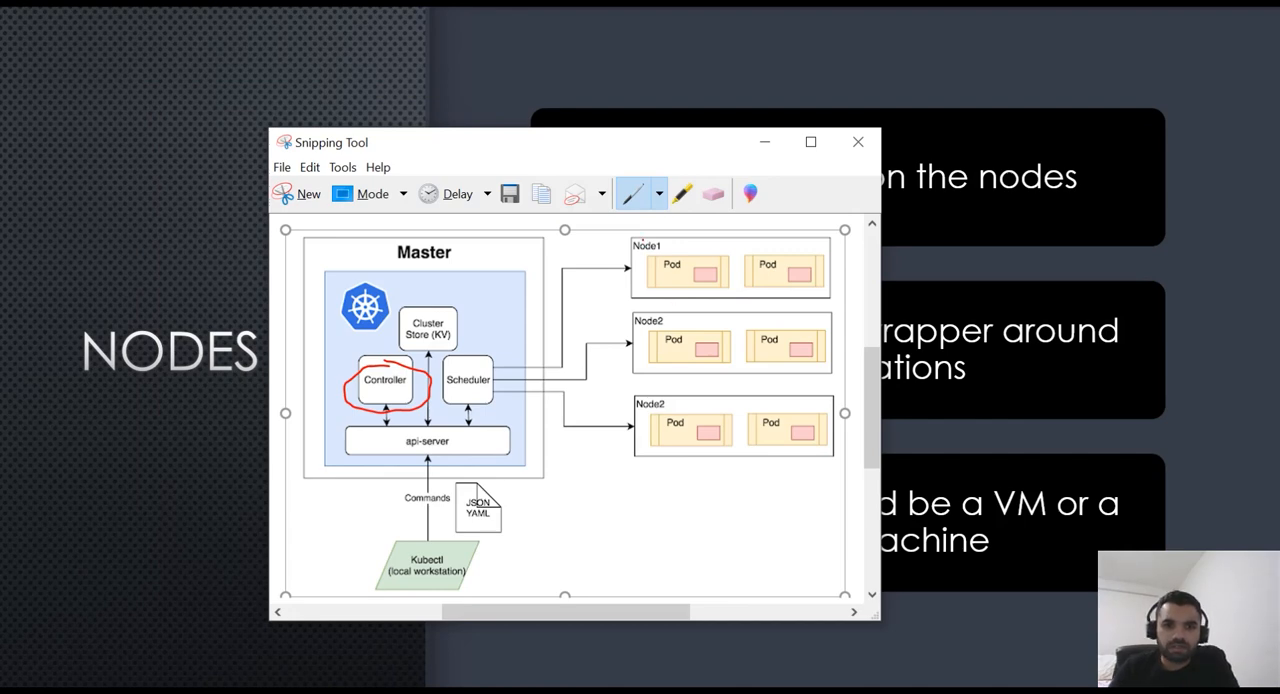
drag(624, 256, 664, 248)
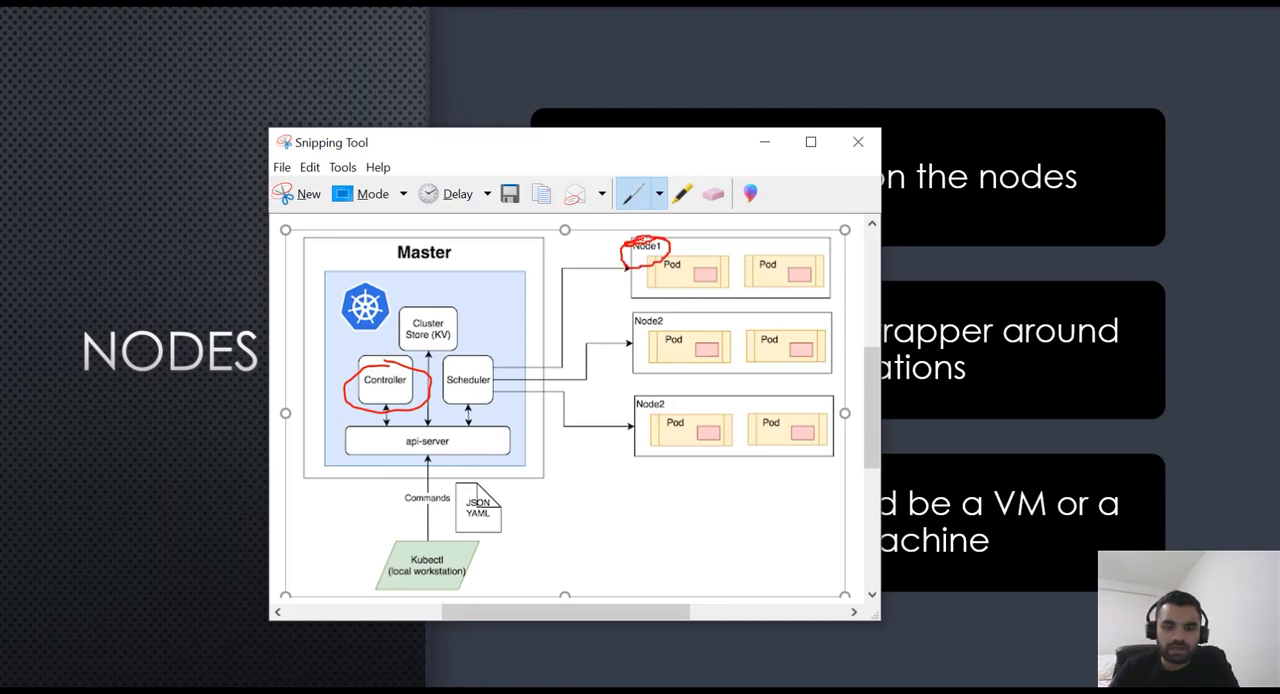
drag(630, 270, 816, 280)
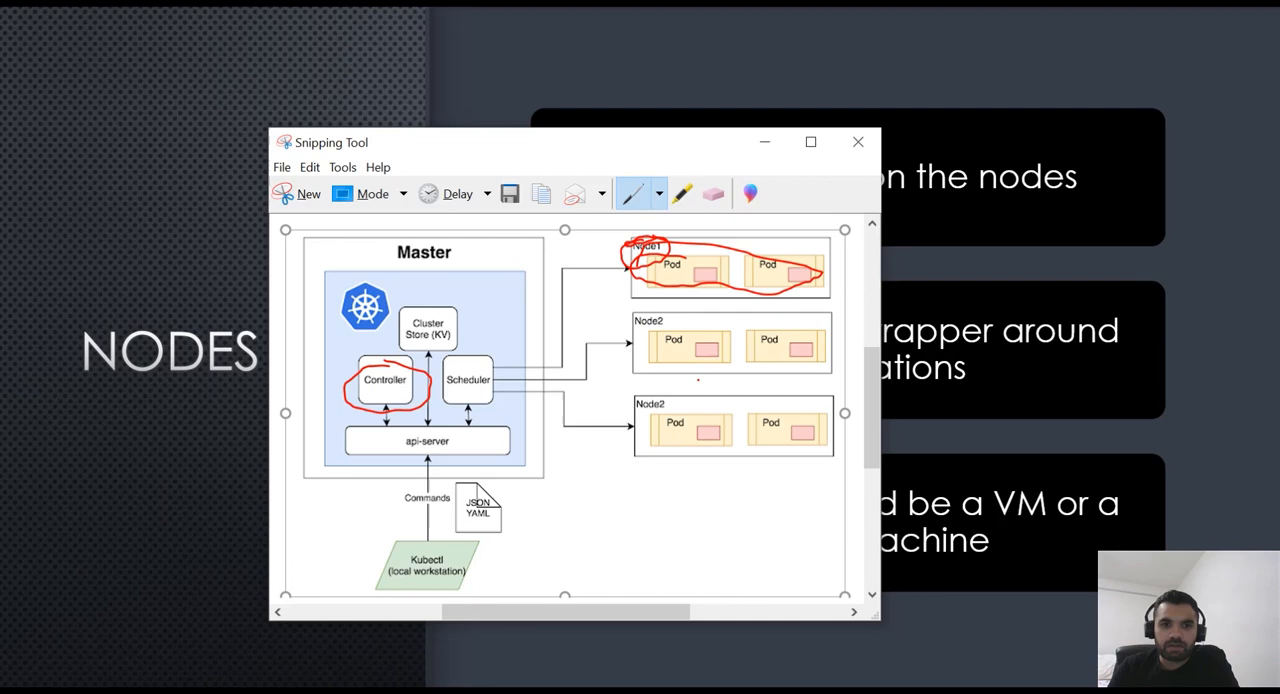
mouse_move(1088, 376)
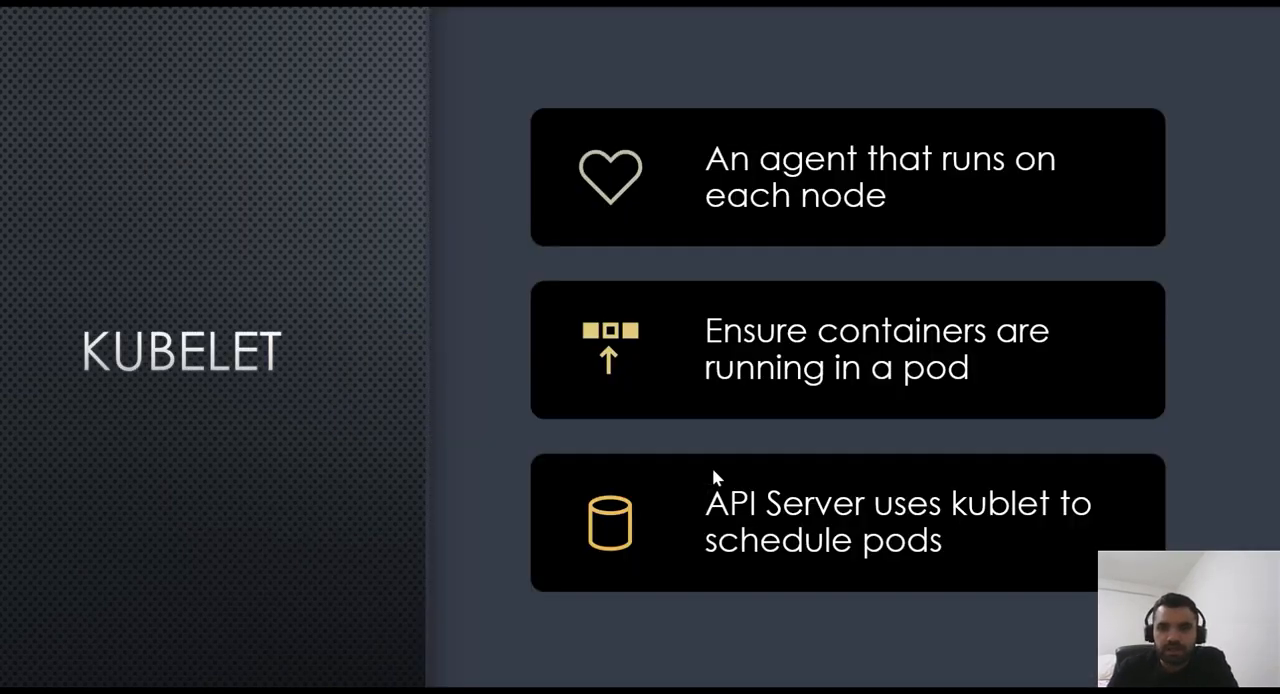
mouse_move(1096, 276)
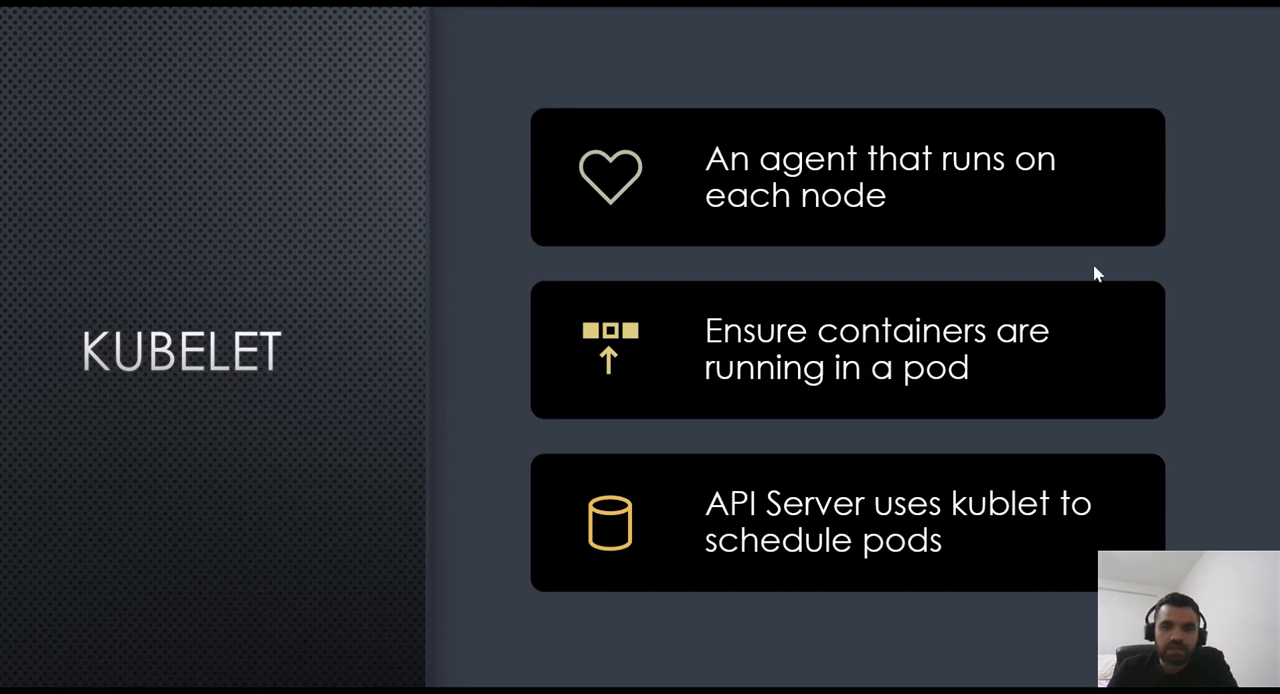
mouse_move(1098, 458)
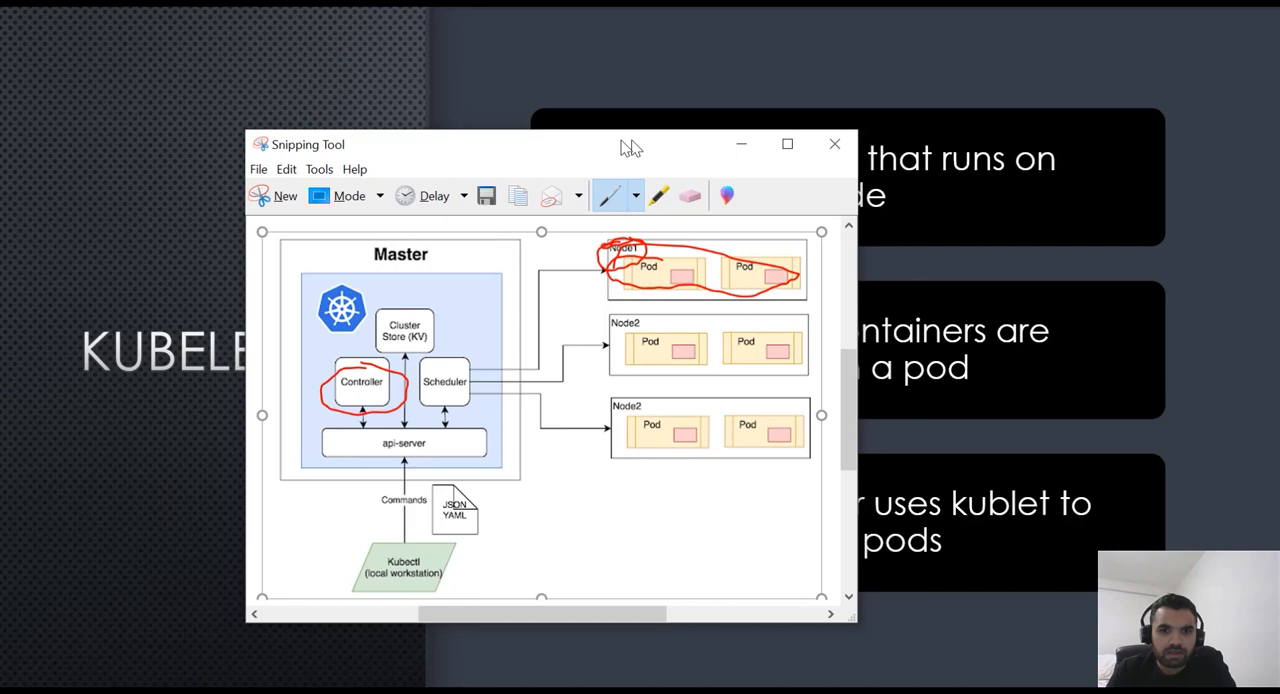
Move the annotated diagram window up and left over the Kubelet slide.
drag(632, 144, 512, 92)
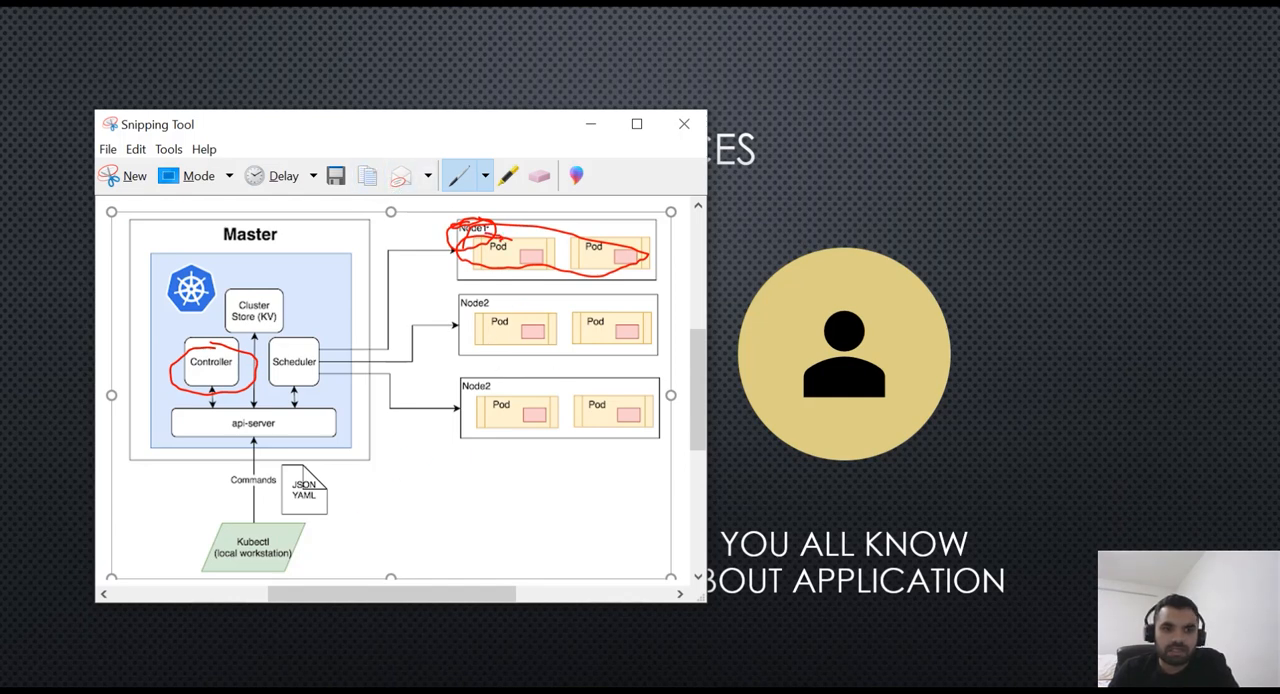
Erase the remaining red pen circles, leaving the diagram clean.
click(540, 176)
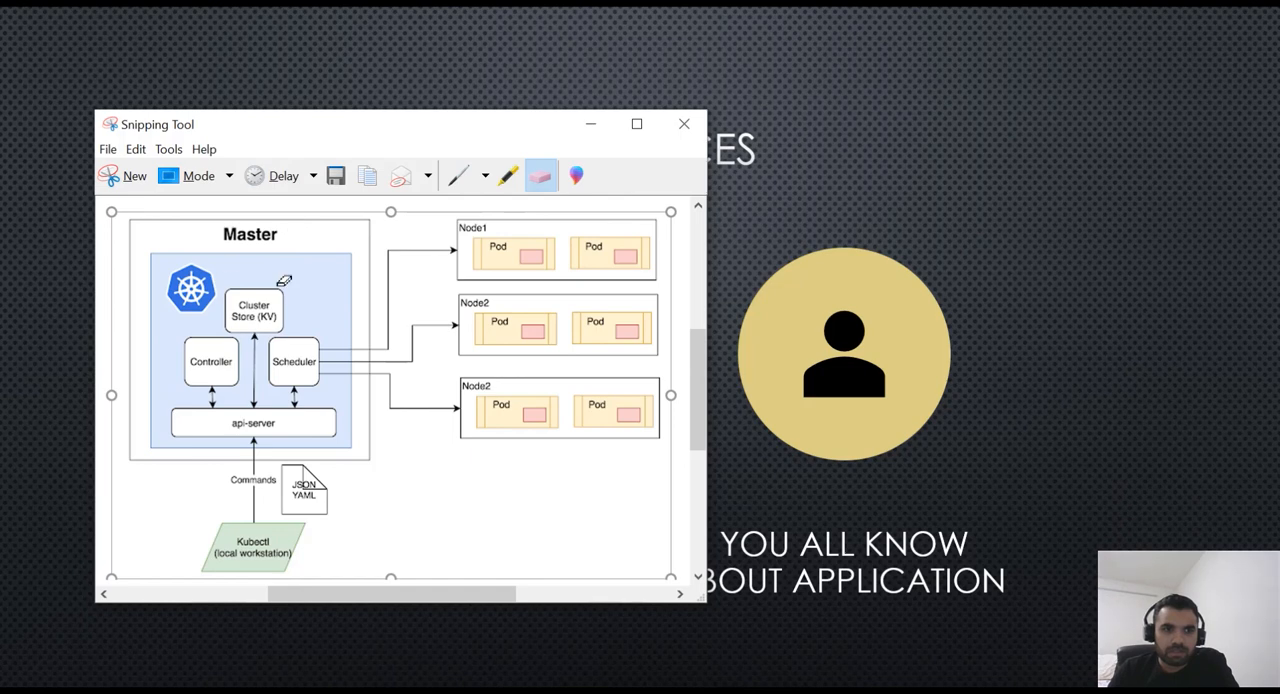
mouse_move(336, 316)
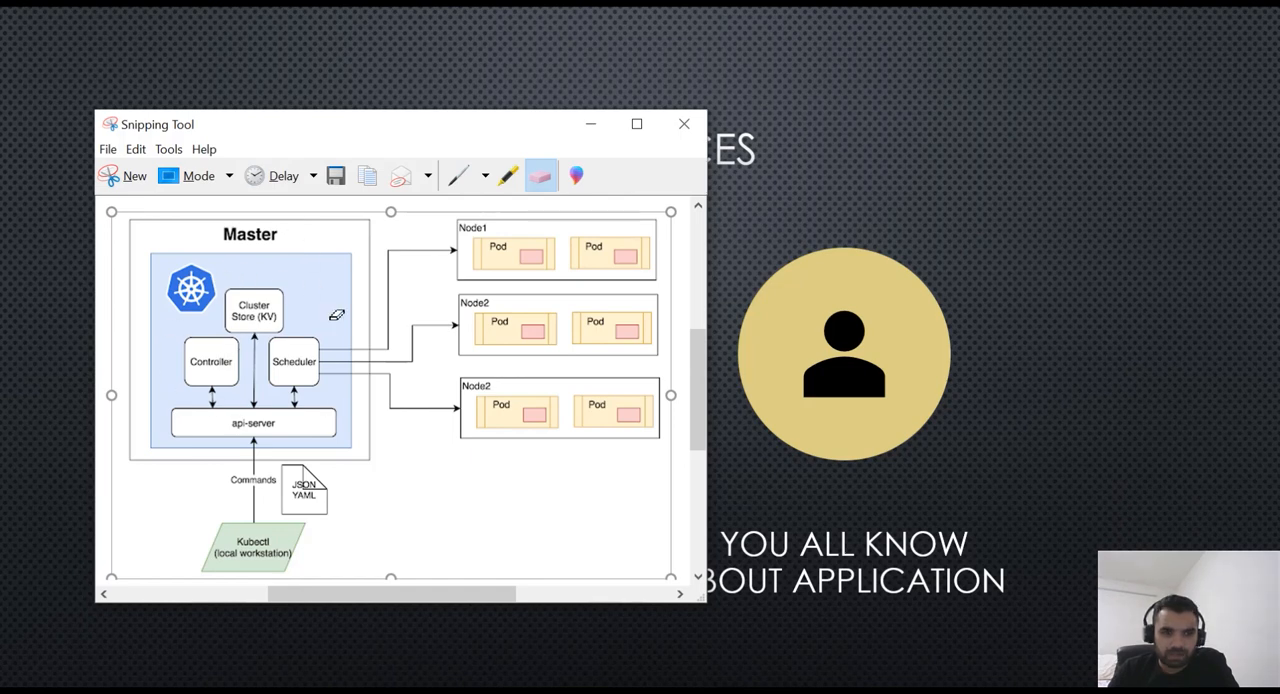
mouse_move(228, 414)
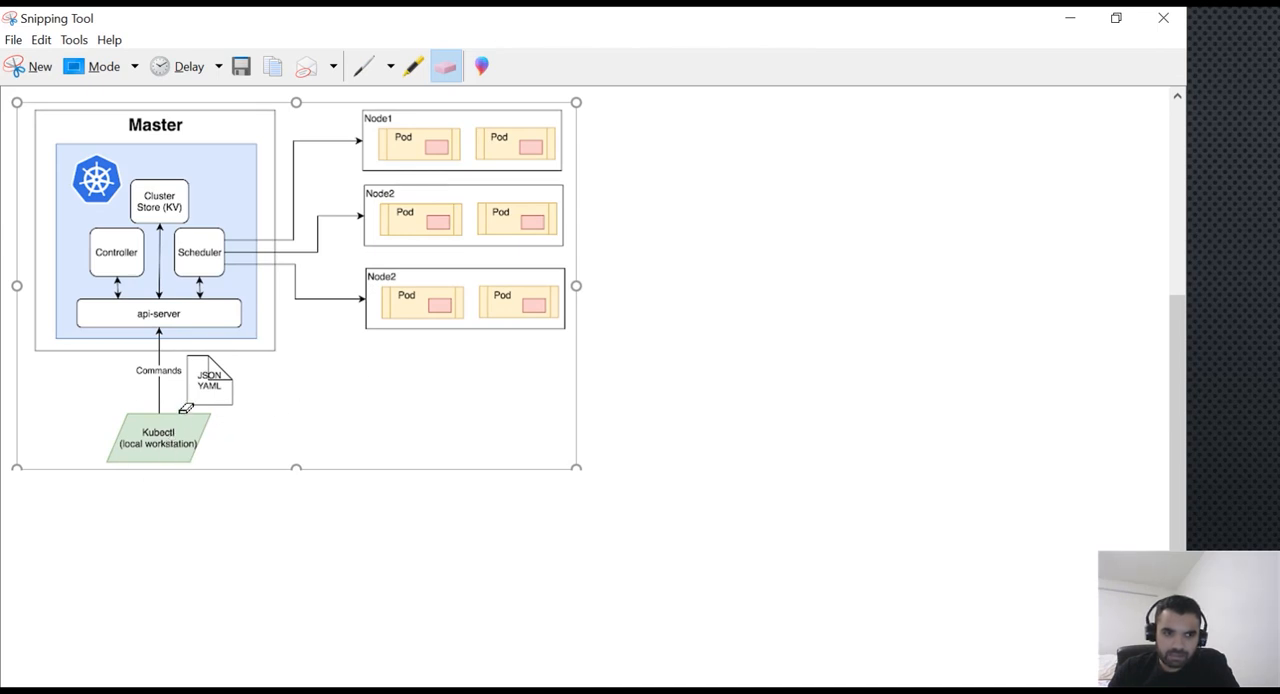
mouse_move(278, 450)
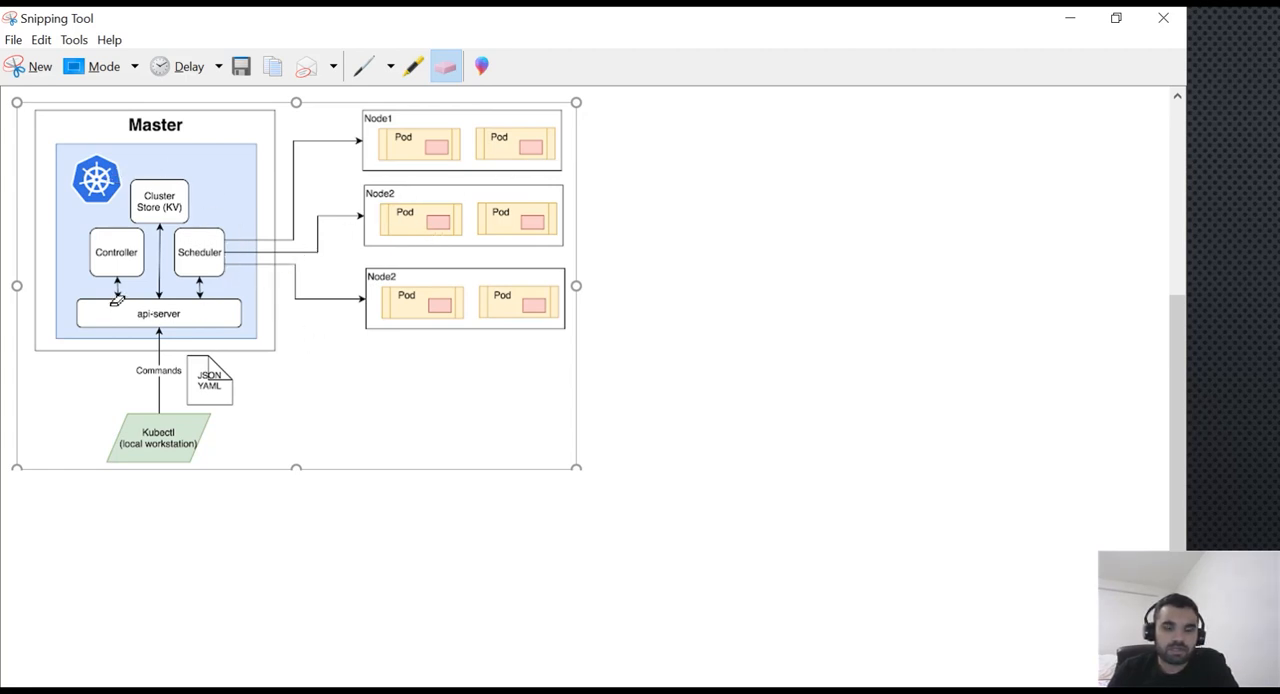
mouse_move(462, 388)
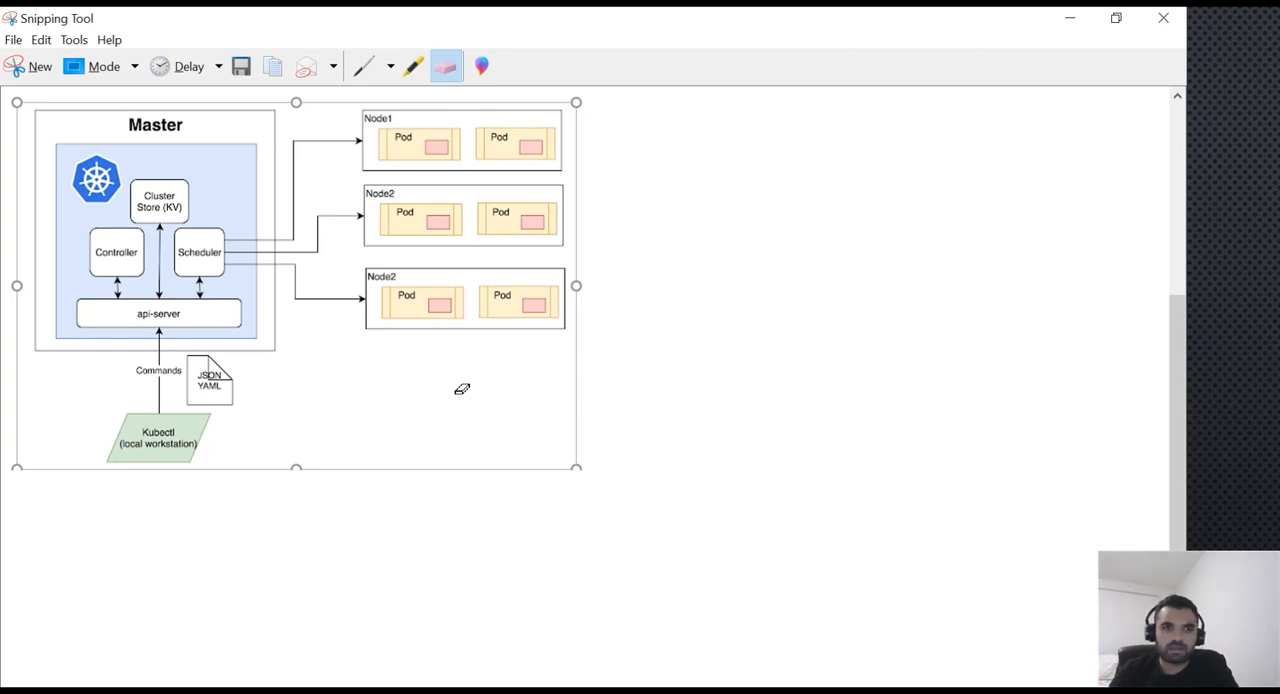
mouse_move(564, 332)
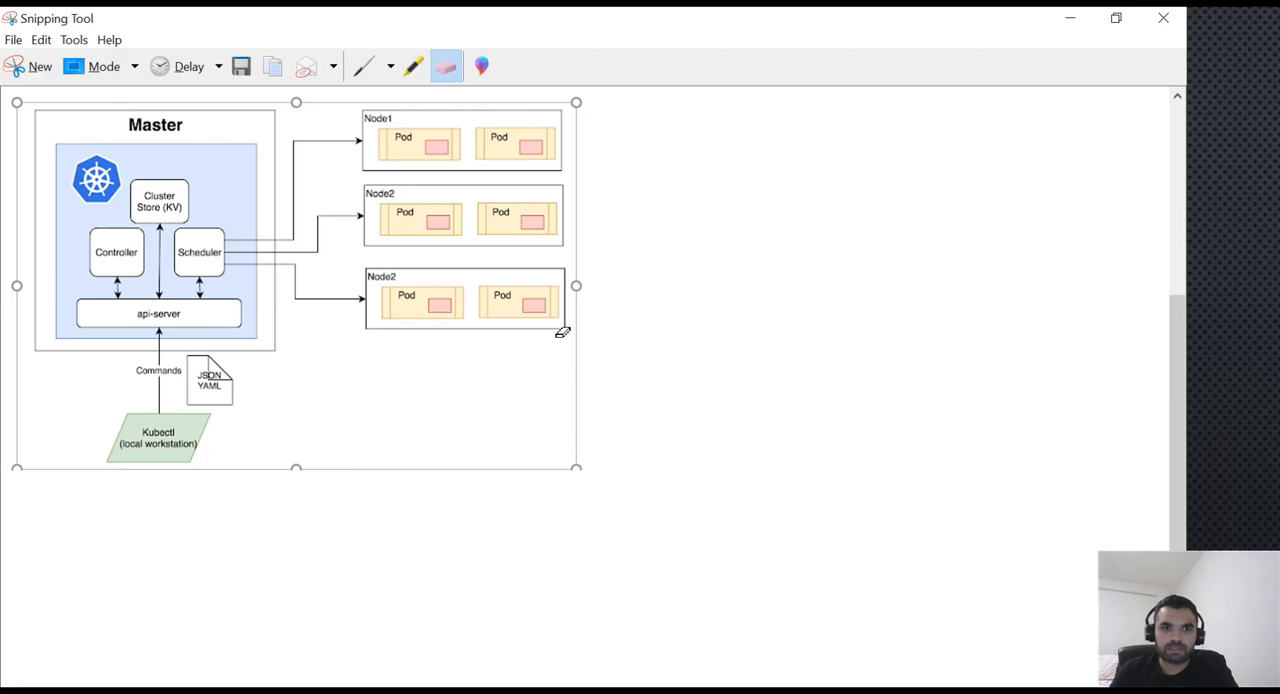